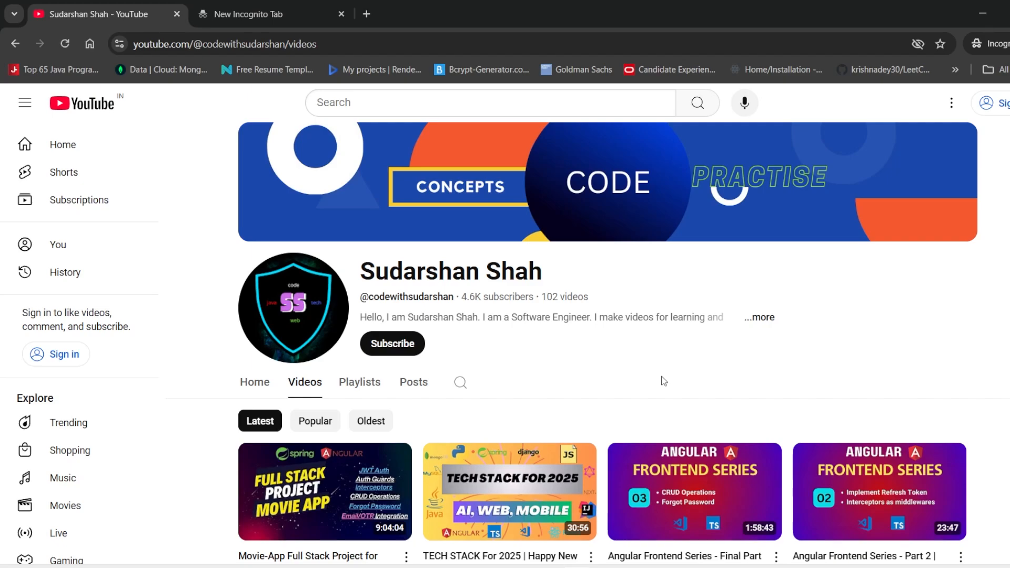
{"action": "mouse_move", "coordinate": [572, 391]}
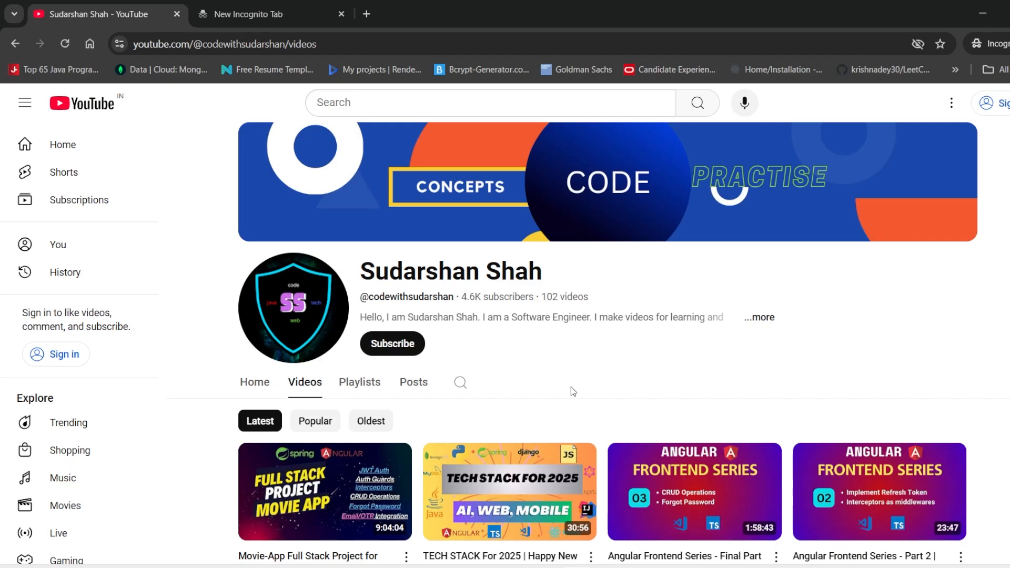
Step: Scroll down the channel's videos page before bringing up the Book-API notes
{"action": "scroll", "scroll_direction": "down", "scroll_amount": 3}
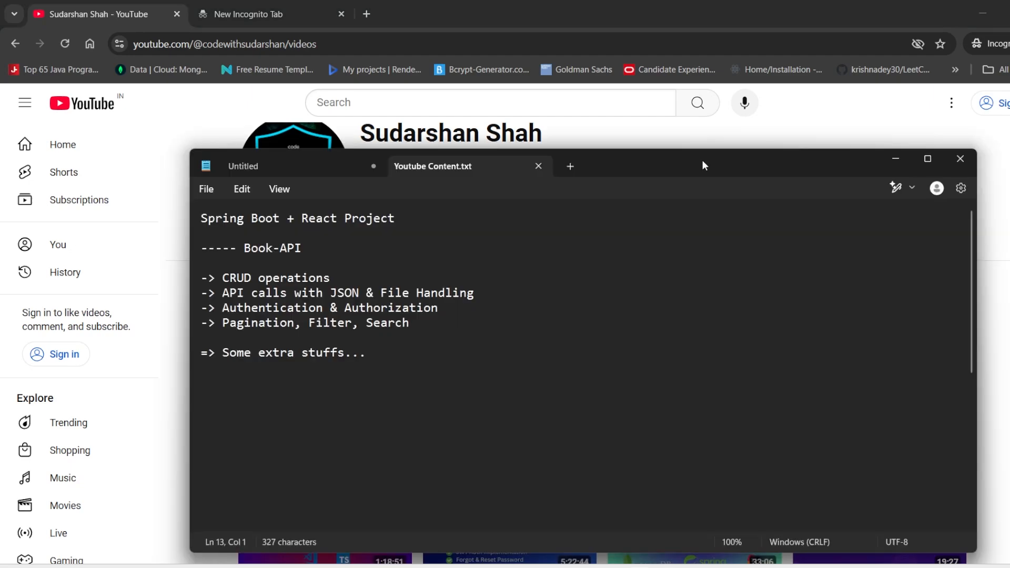
Step: Drag the Notepad window up toward the top left of the screen
{"action": "left_click_drag", "start_coordinate": [702, 166], "coordinate": [624, 80]}
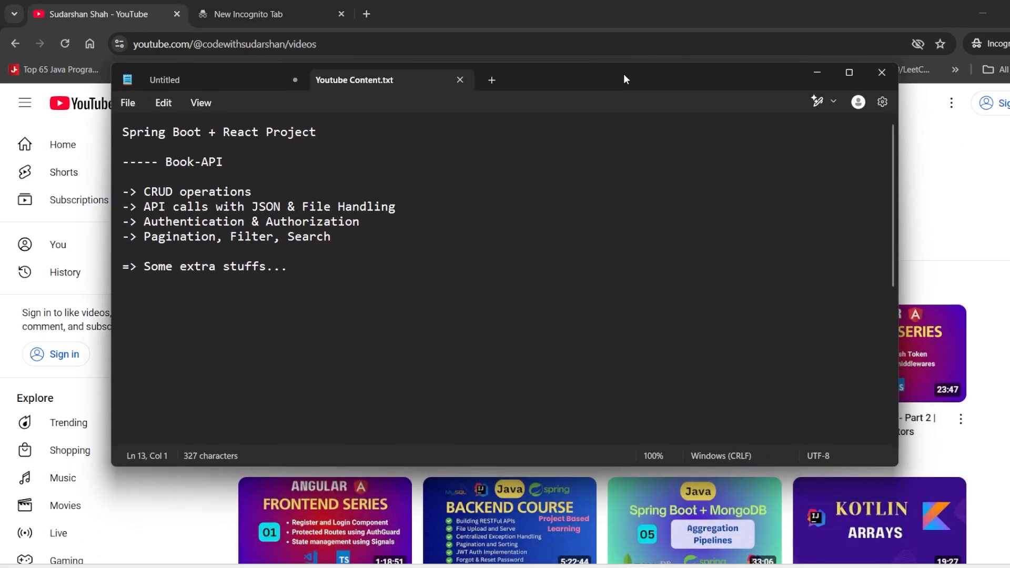
{"action": "left_click_drag", "start_coordinate": [123, 132], "coordinate": [316, 133]}
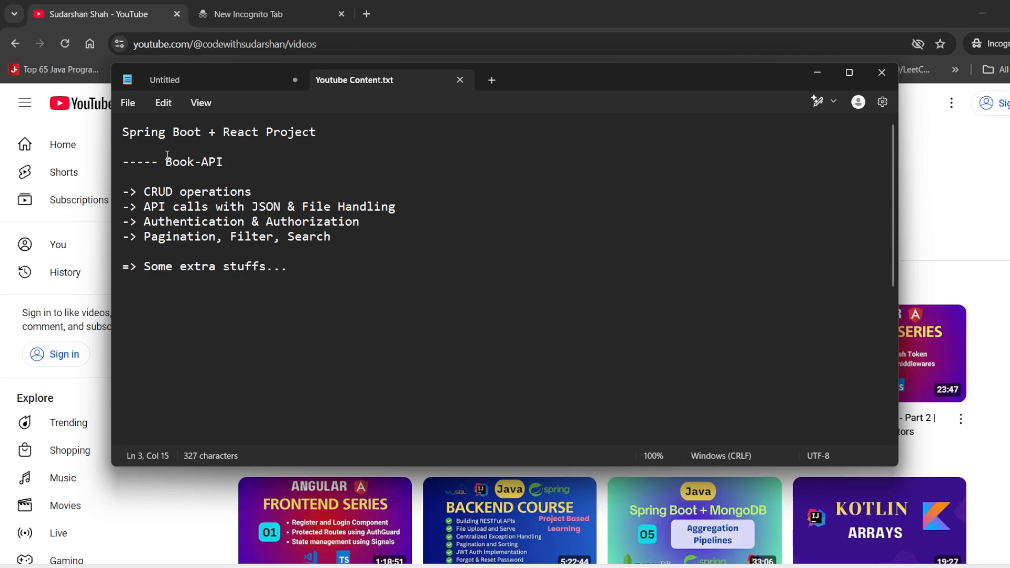
Step: Review the feature list — Book-API name, File Handling, Authentication, Pagination and Filter — then place the caret on the blank line below
{"action": "double_click", "coordinate": [193, 162]}
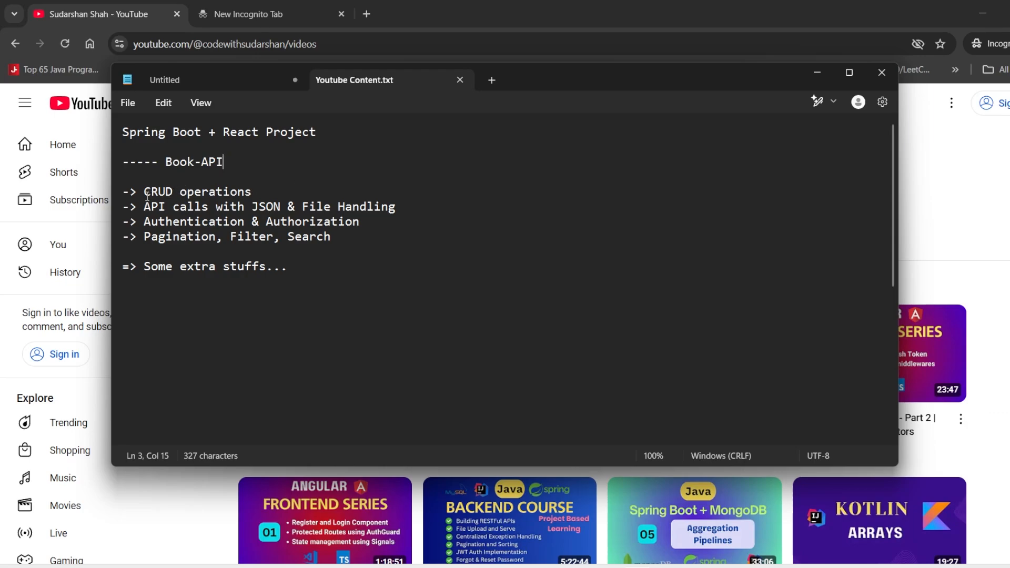
{"action": "left_click", "coordinate": [252, 192]}
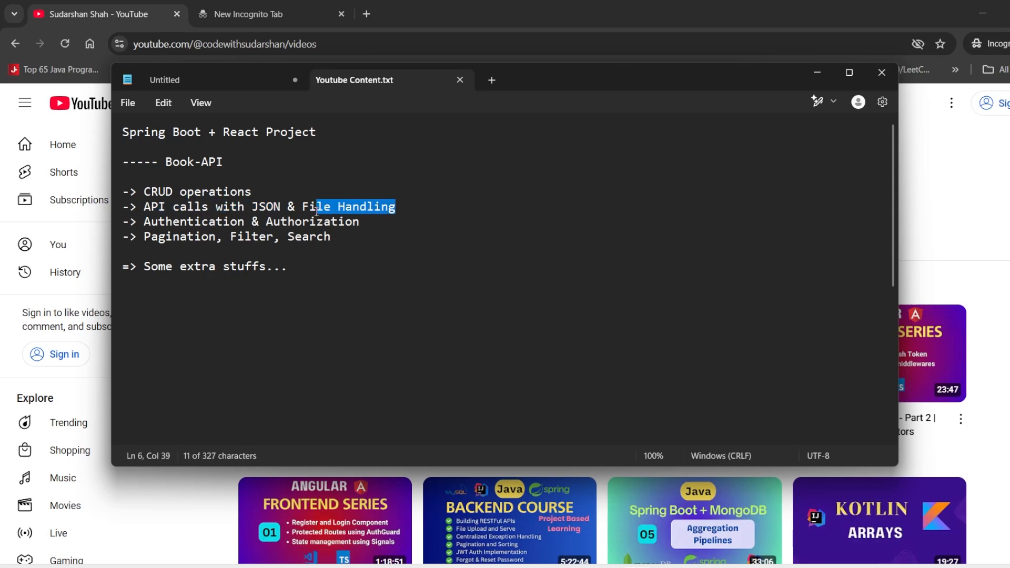
{"action": "left_click", "coordinate": [363, 222]}
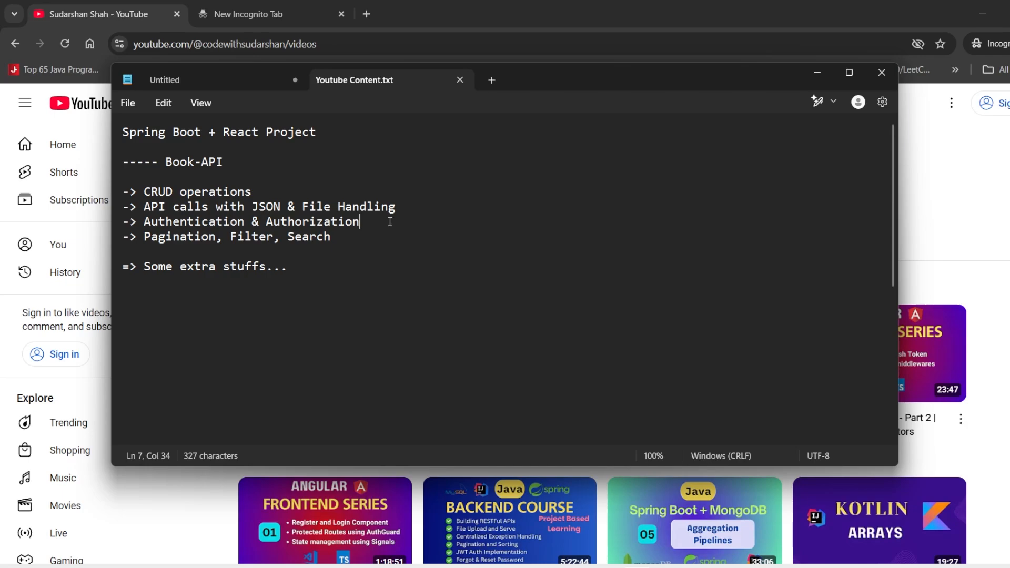
{"action": "left_click", "coordinate": [143, 222]}
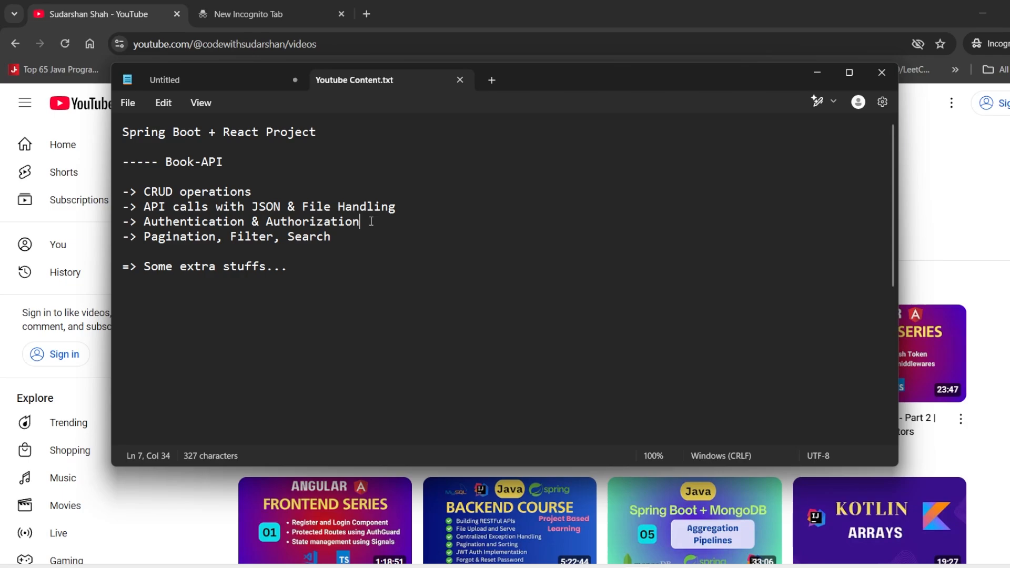
{"action": "left_click_drag", "start_coordinate": [144, 237], "coordinate": [261, 237]}
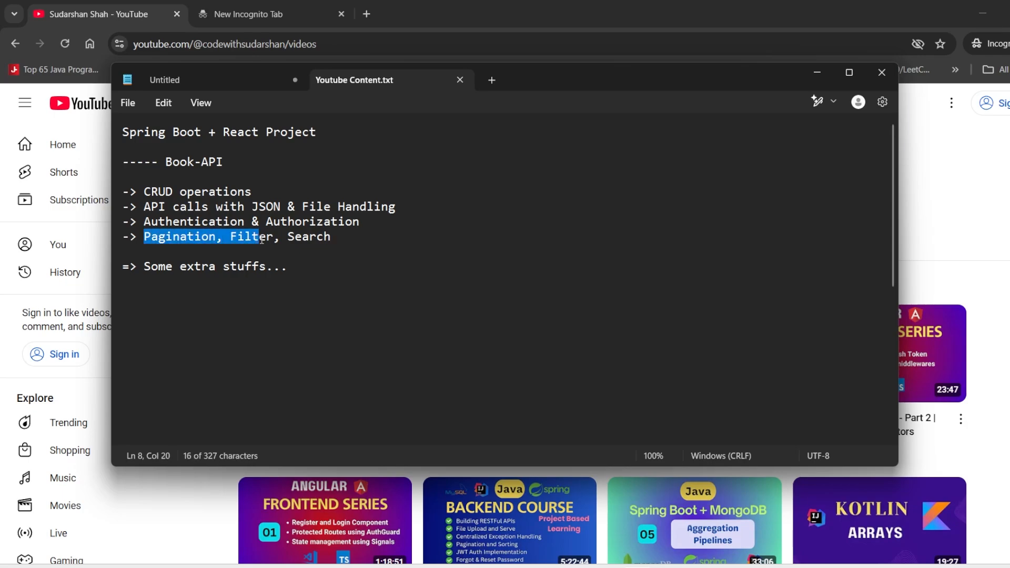
{"action": "left_click", "coordinate": [417, 226]}
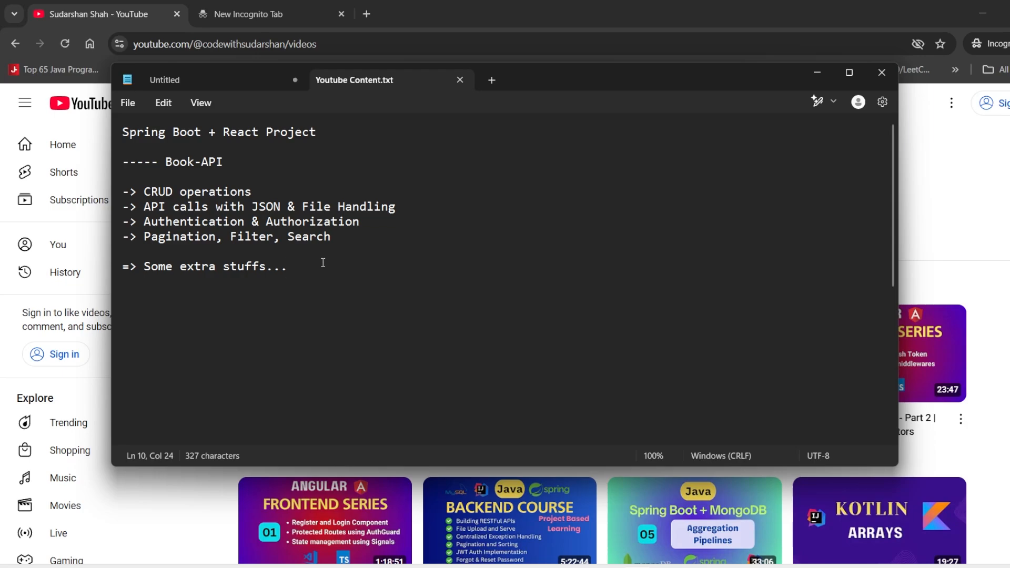
{"action": "left_click", "coordinate": [289, 267]}
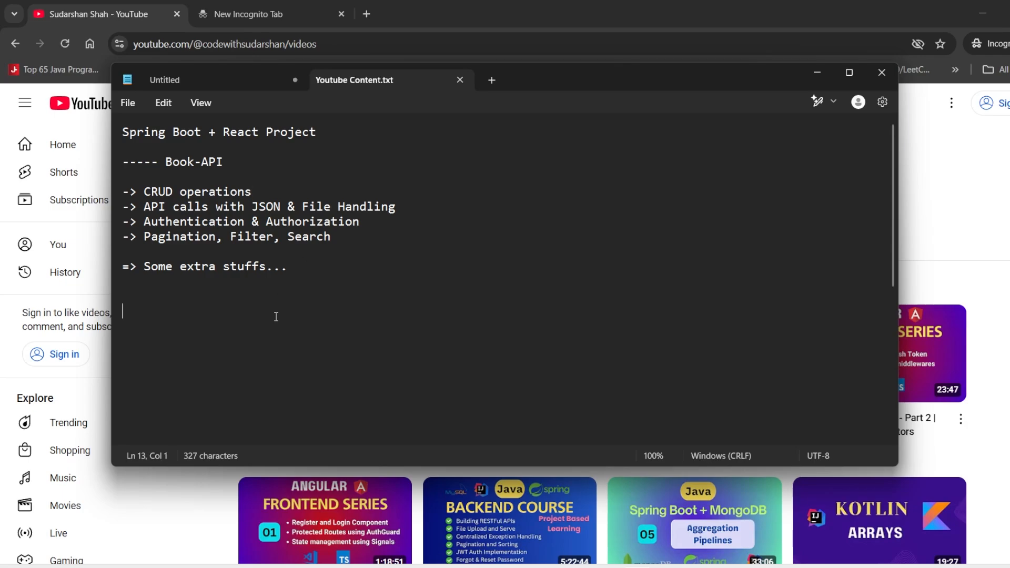
Step: Write a Prerequisites heading with '1. Java' and '2. Spring Boot', then switch back to YouTube
{"action": "type", "text": "Pree"}
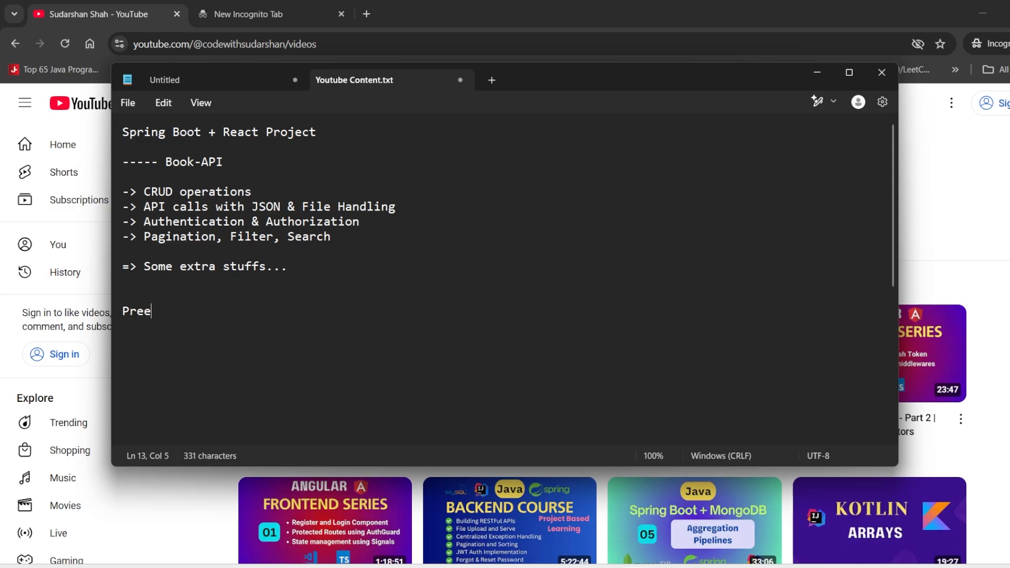
{"action": "type", "text": "requisites"}
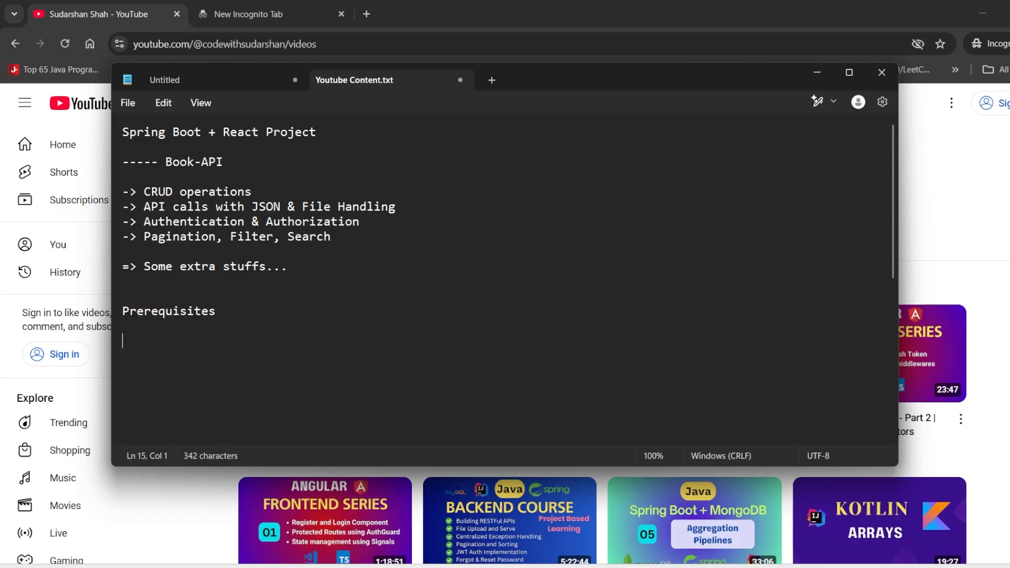
{"action": "type", "text": "1. jav"}
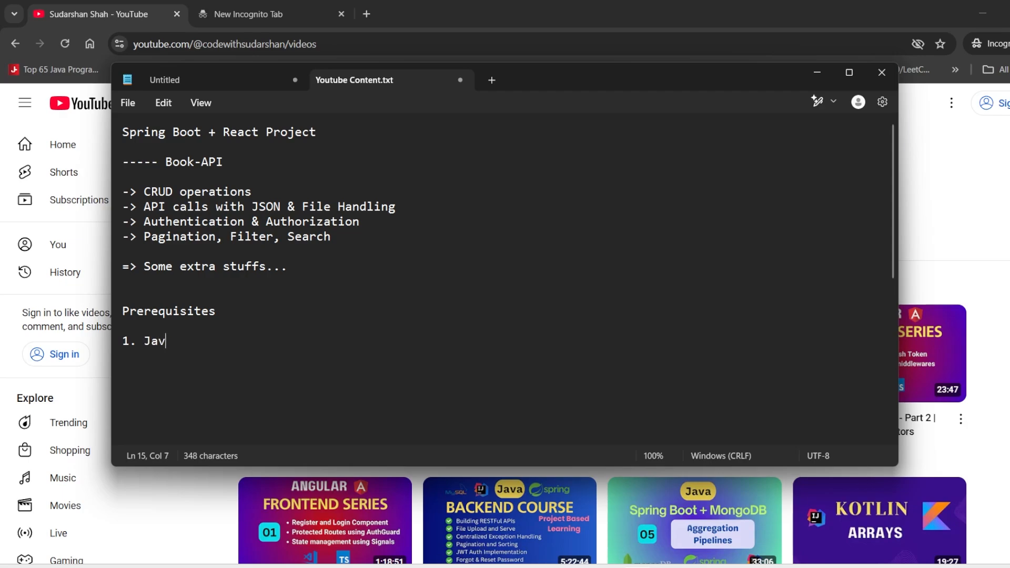
{"action": "type", "text": "a"}
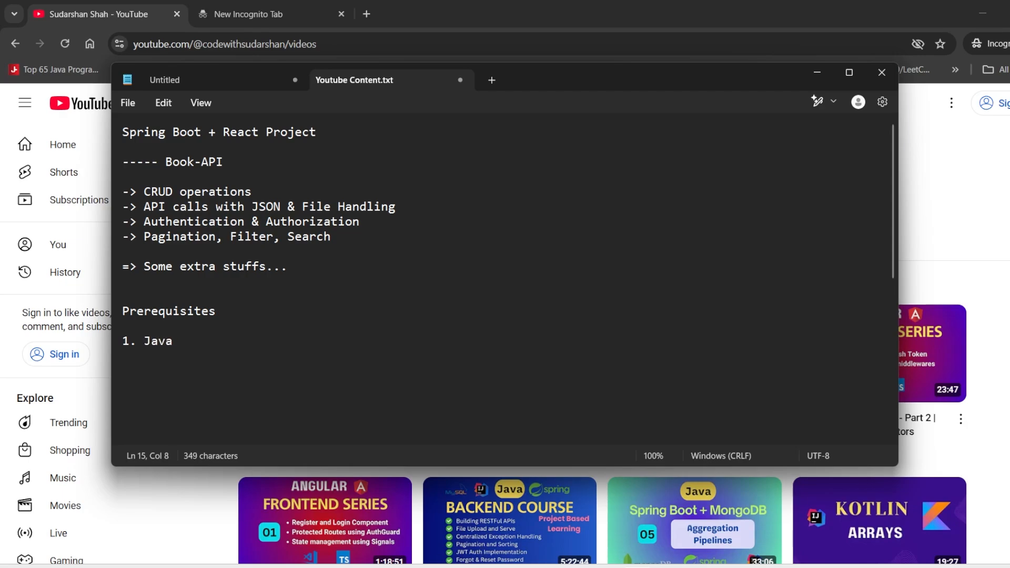
{"action": "type", "text": "2. Spring B"}
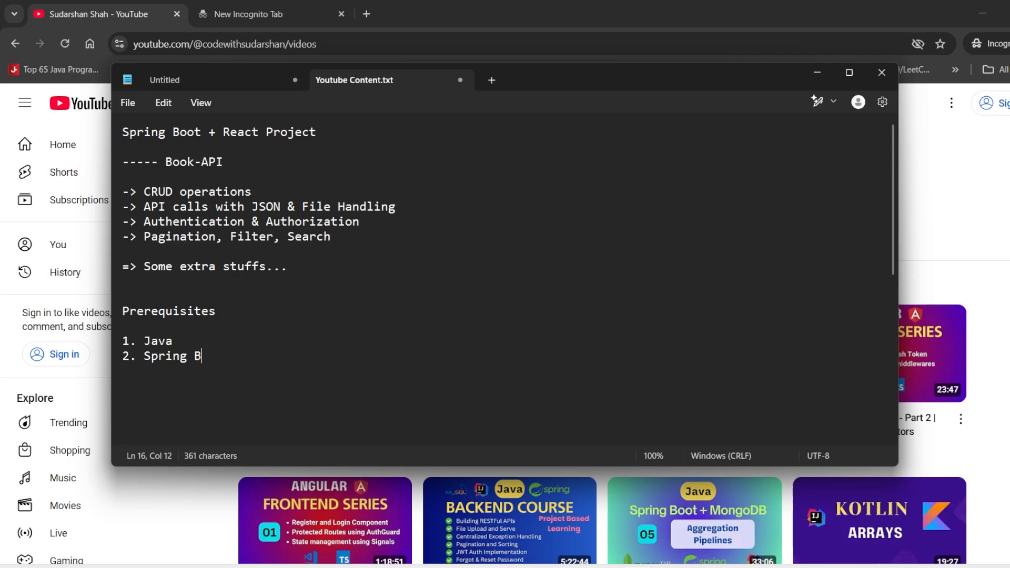
{"action": "type", "text": "oot"}
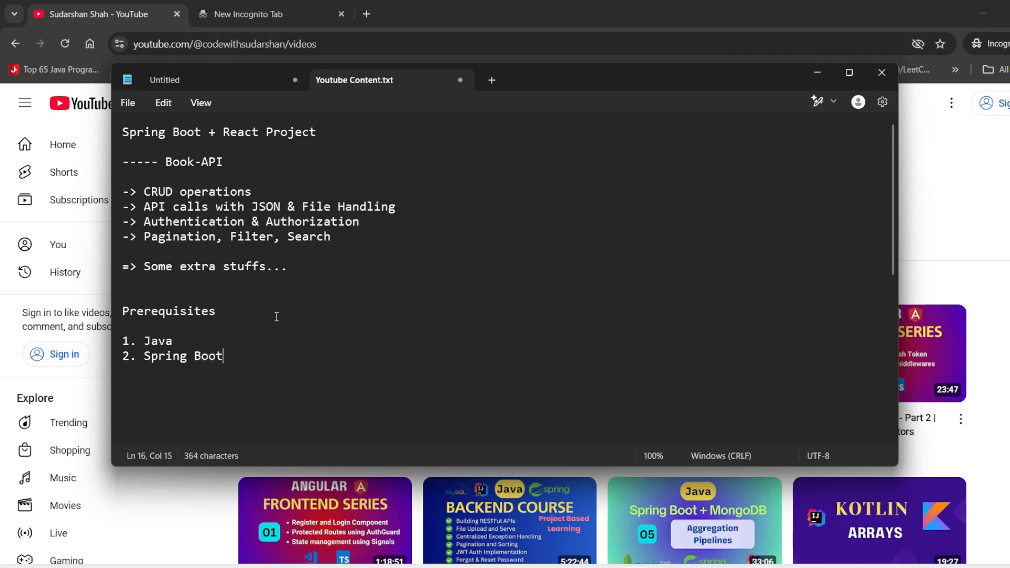
{"action": "mouse_move", "coordinate": [264, 314]}
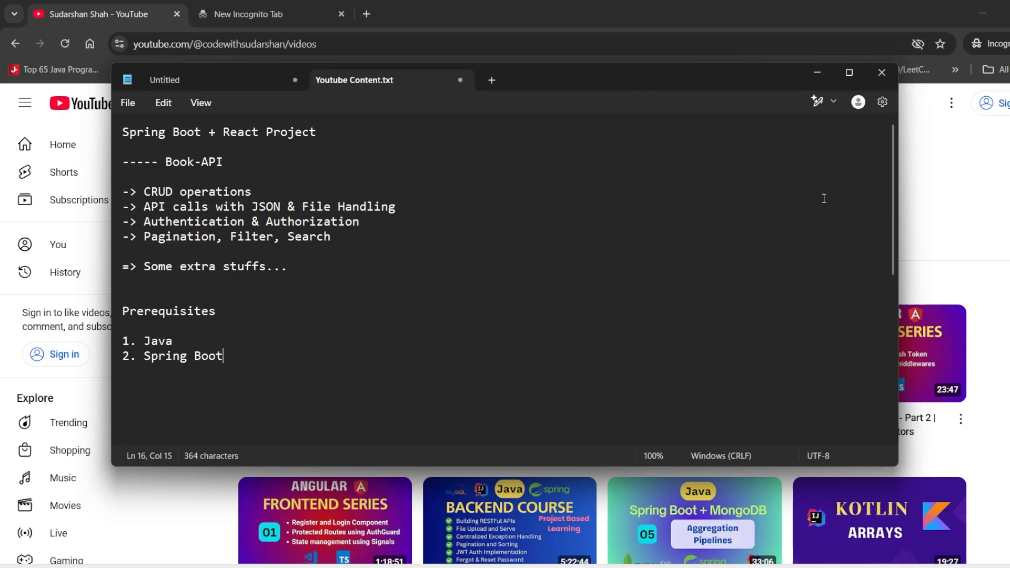
{"action": "left_click", "coordinate": [882, 73]}
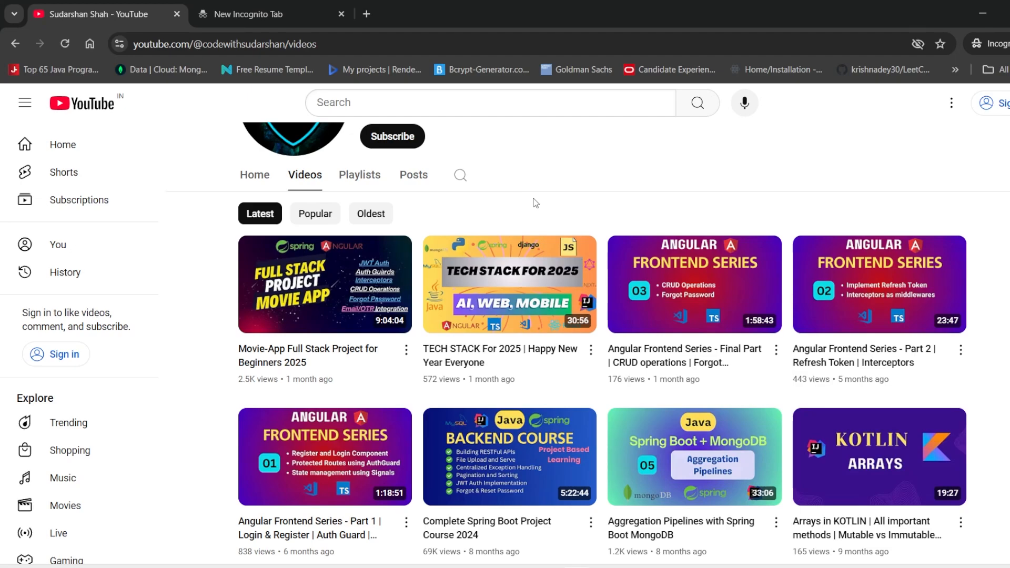
{"action": "mouse_move", "coordinate": [477, 224]}
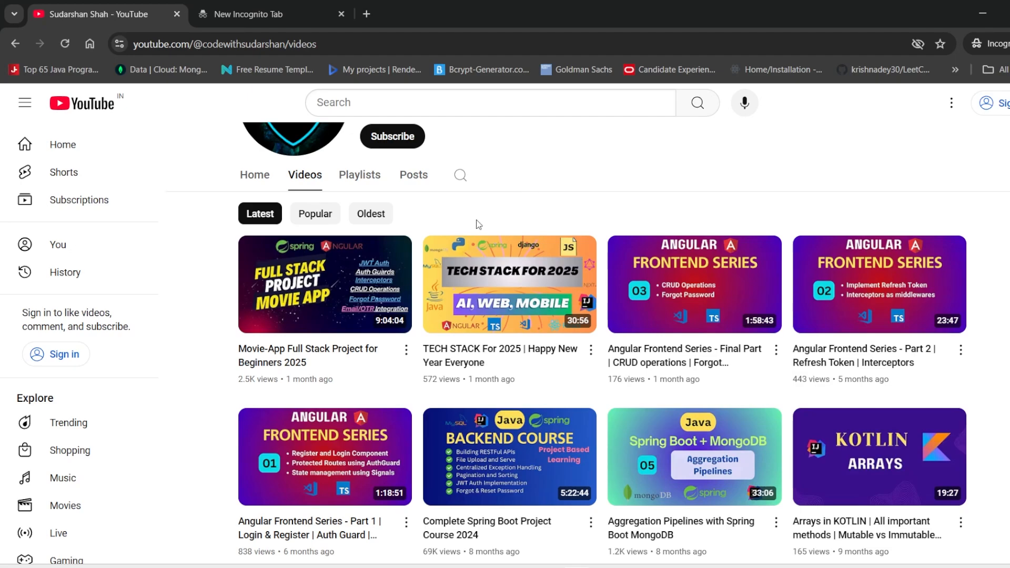
{"action": "mouse_move", "coordinate": [339, 303]}
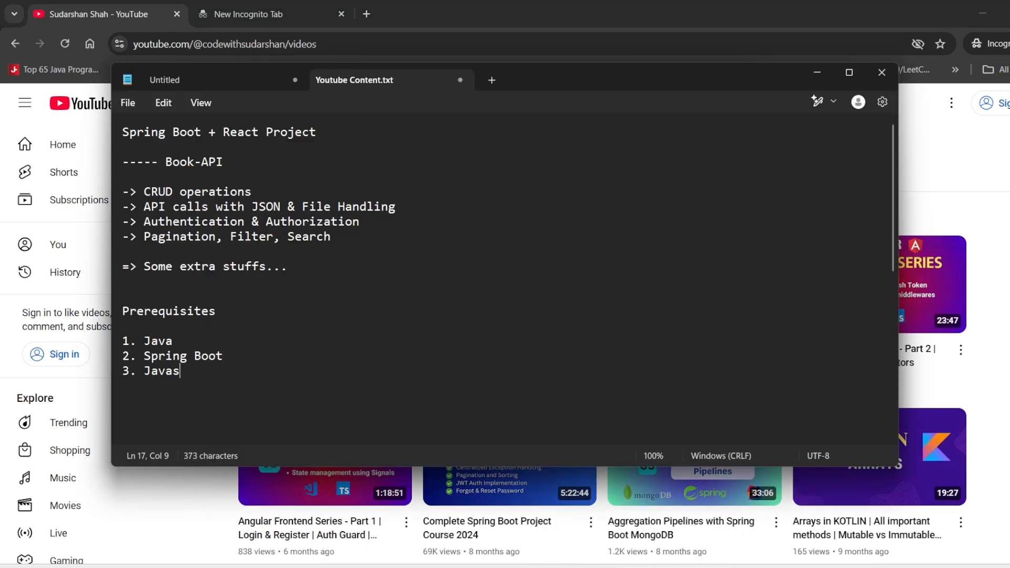
Step: Complete prerequisite 3 as 'Javascript and Typescript' and change the title's React to 'React(TS)'
{"action": "type", "text": "cript and"}
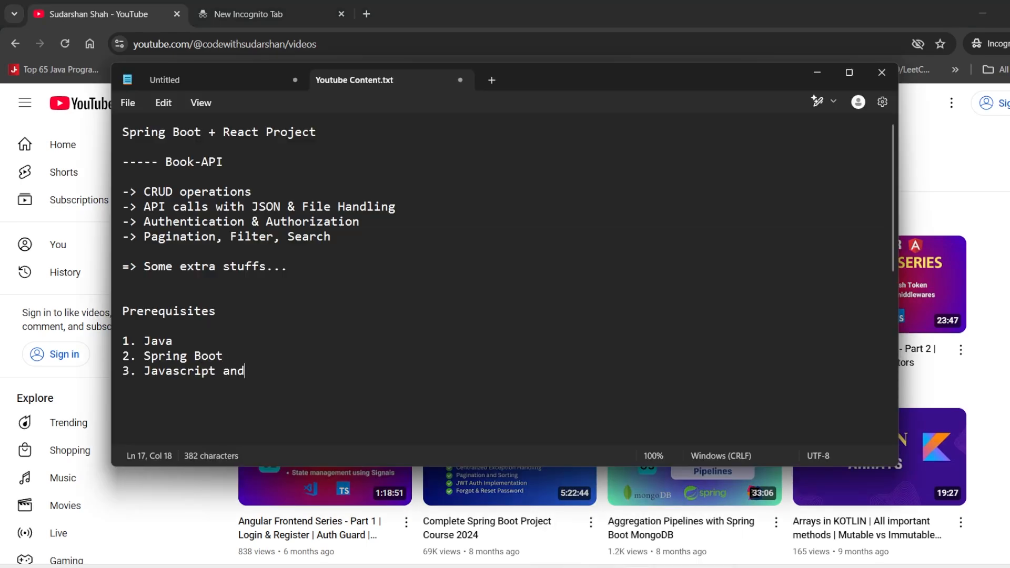
{"action": "type", "text": "Typescript"}
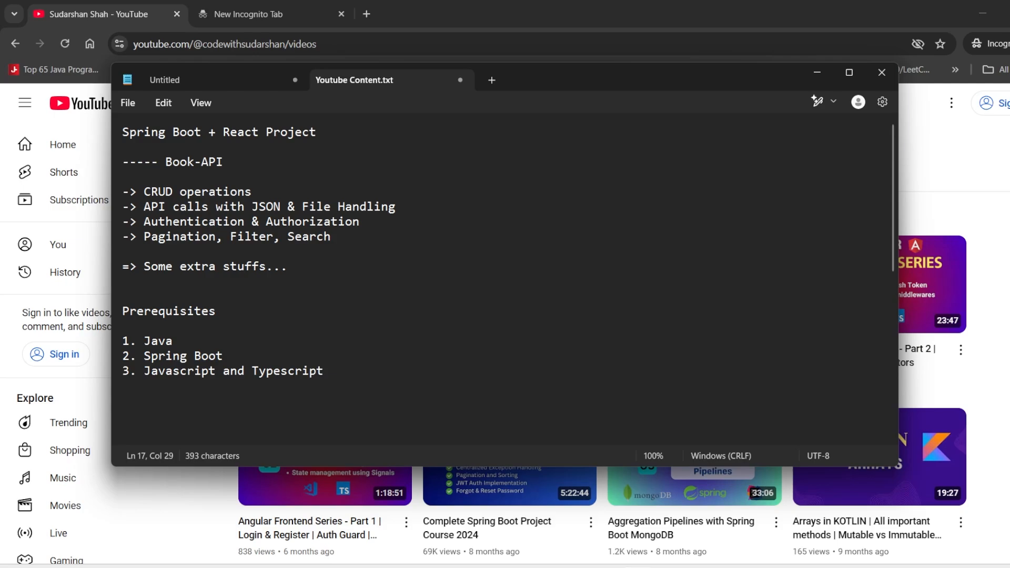
{"action": "mouse_move", "coordinate": [201, 102]}
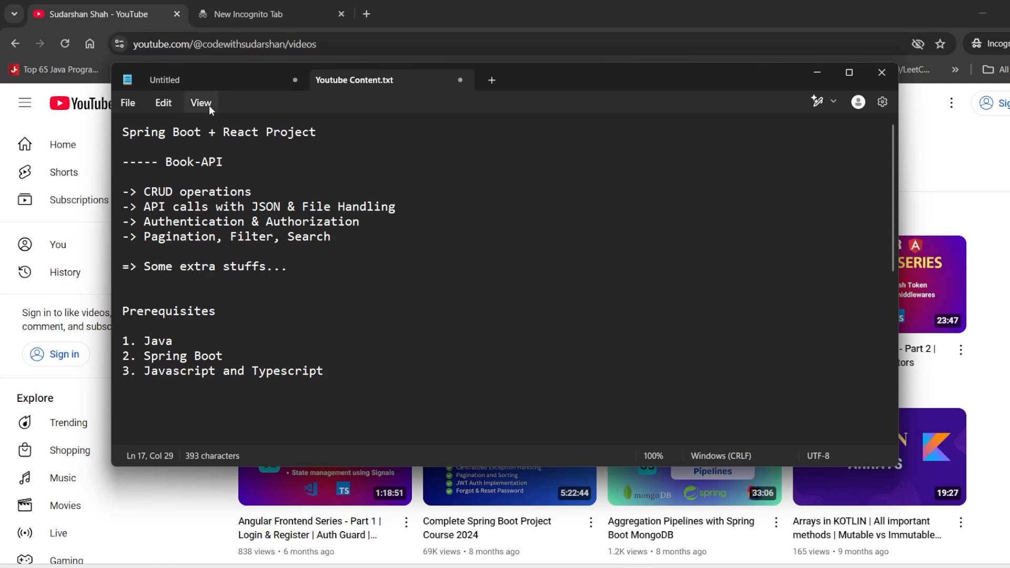
{"action": "type", "text": "(T"}
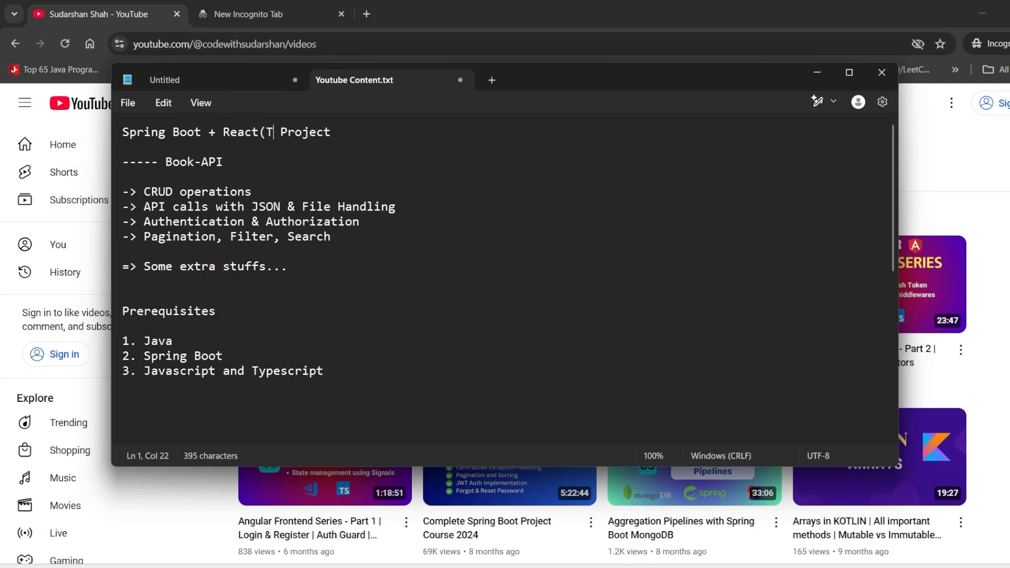
{"action": "type", "text": "S)"}
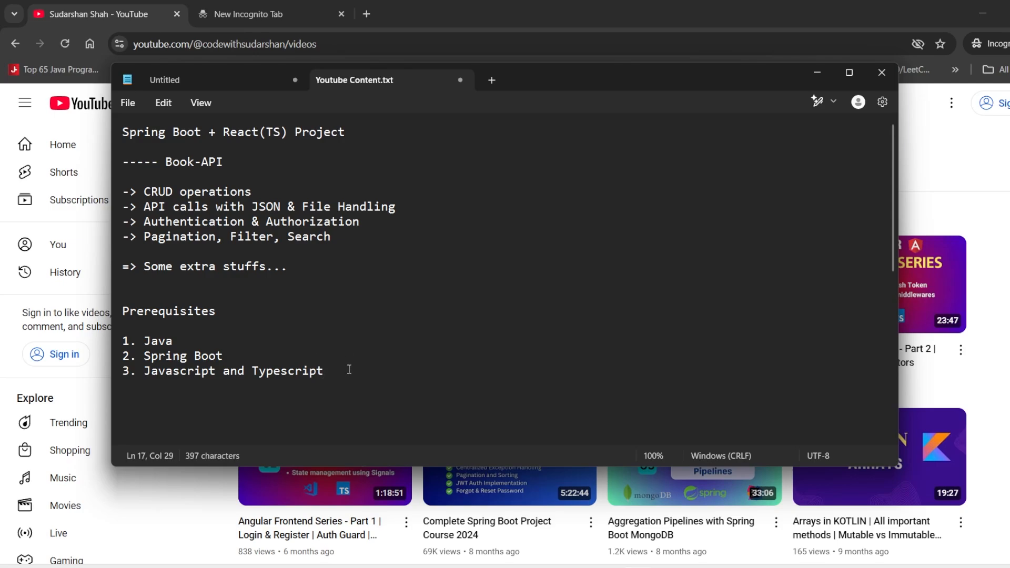
{"action": "left_click", "coordinate": [322, 371]}
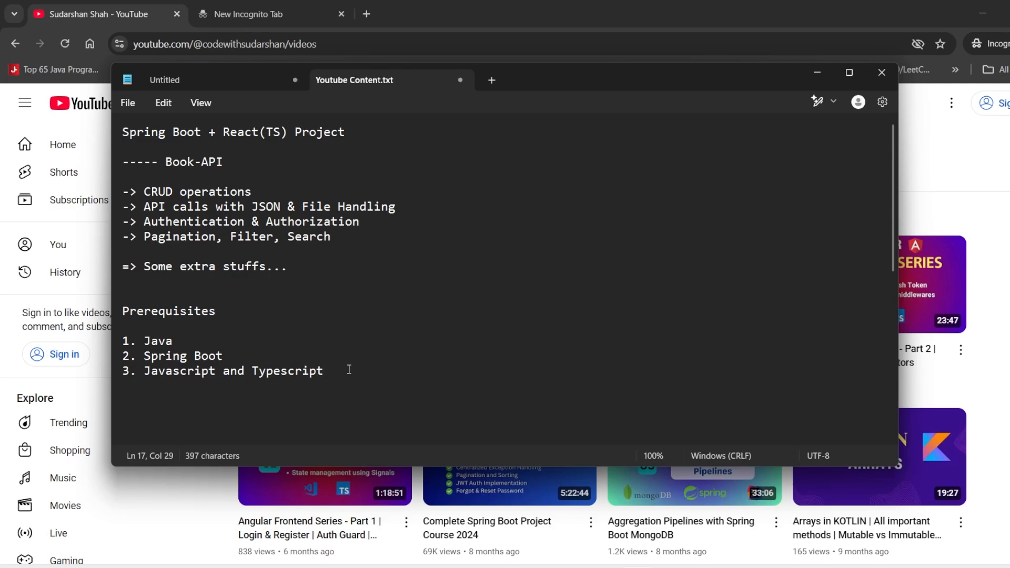
Step: Shorten item 3 to 'Javascript/Typescript' and add '4. Git/Docker/PostgreSQL'
{"action": "key", "text": "Backspace"}
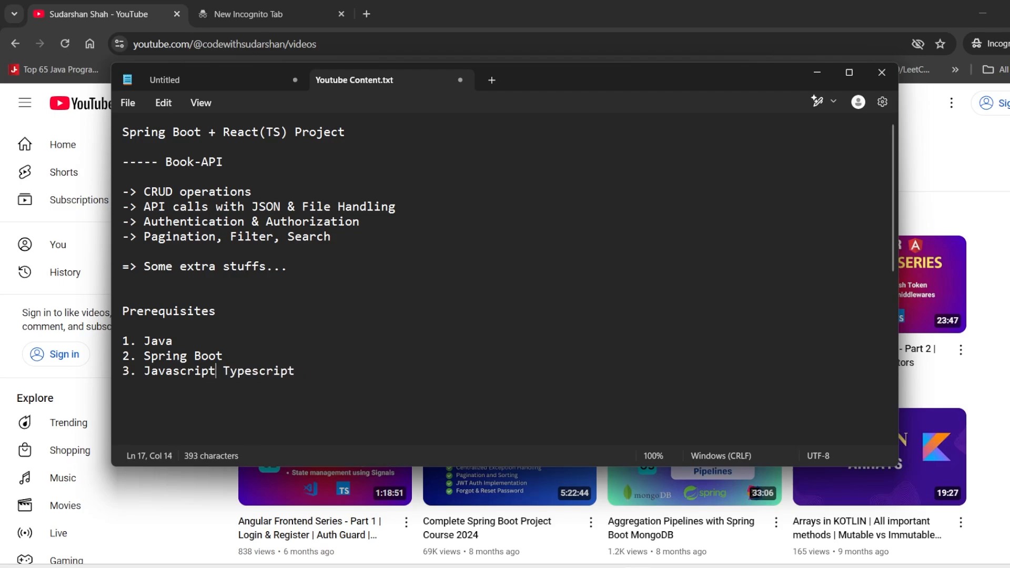
{"action": "type", "text": "/"}
{"action": "type", "text": "4."}
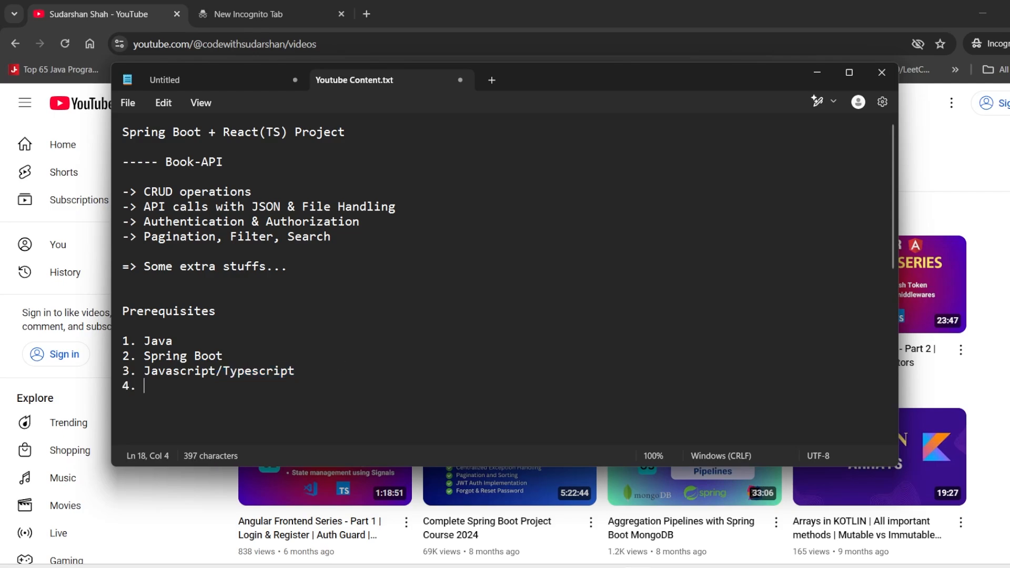
{"action": "type", "text": "Git"}
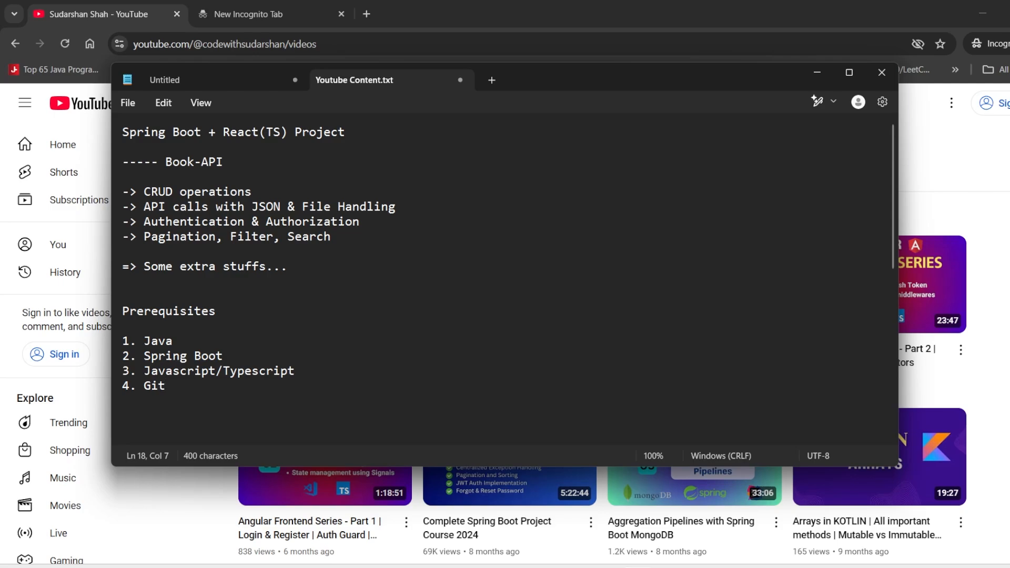
{"action": "type", "text": "/Docker"}
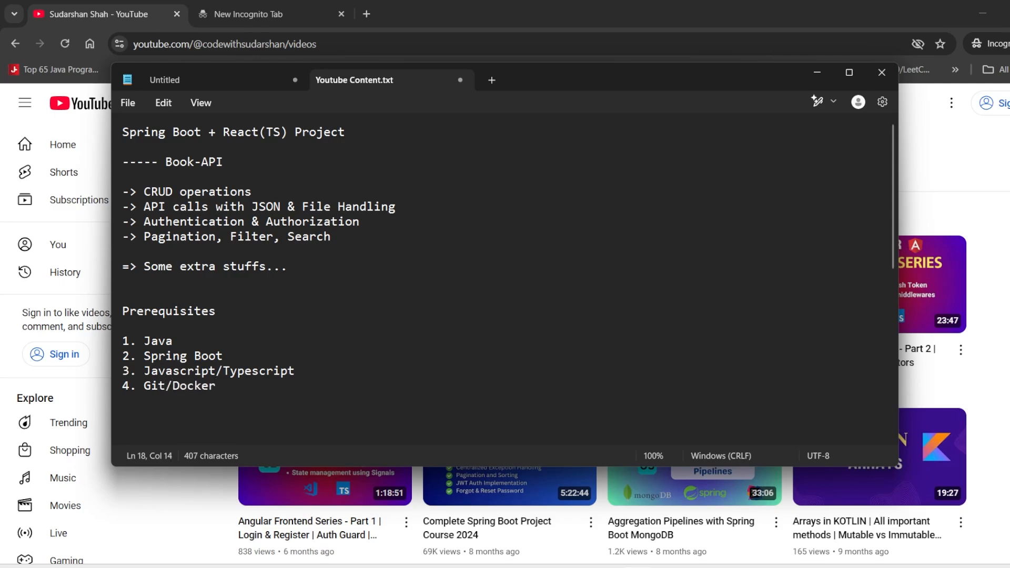
{"action": "type", "text": "/S"}
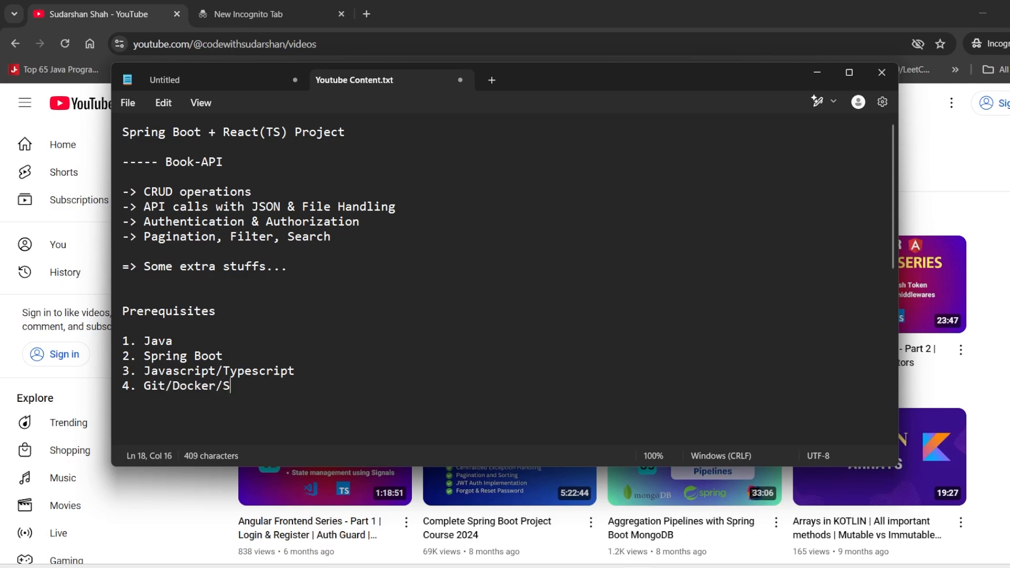
{"action": "type", "text": "PostgreSQL"}
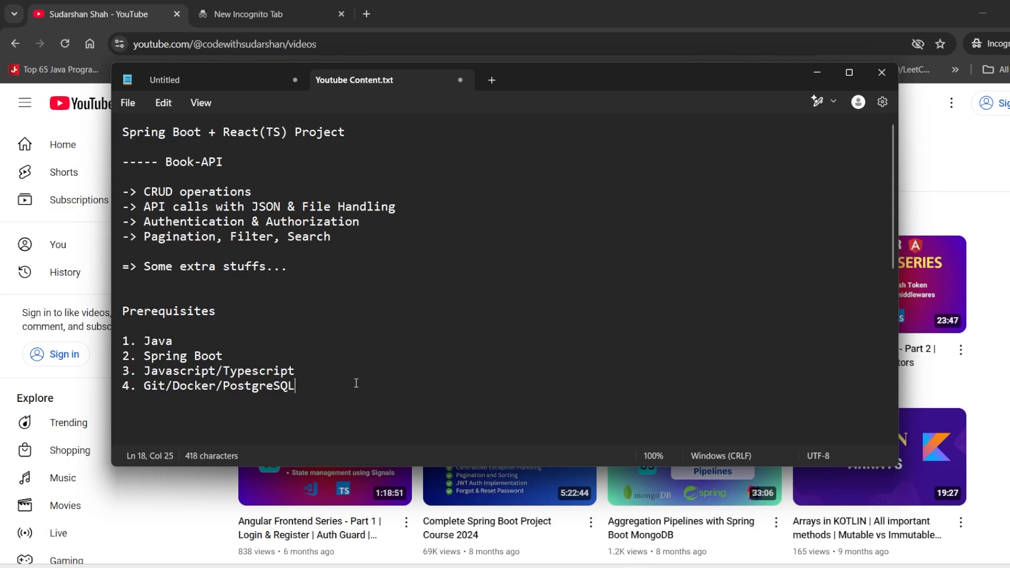
Step: Pick out words such as Docker in the fourth prerequisite while reviewing it
{"action": "double_click", "coordinate": [194, 386]}
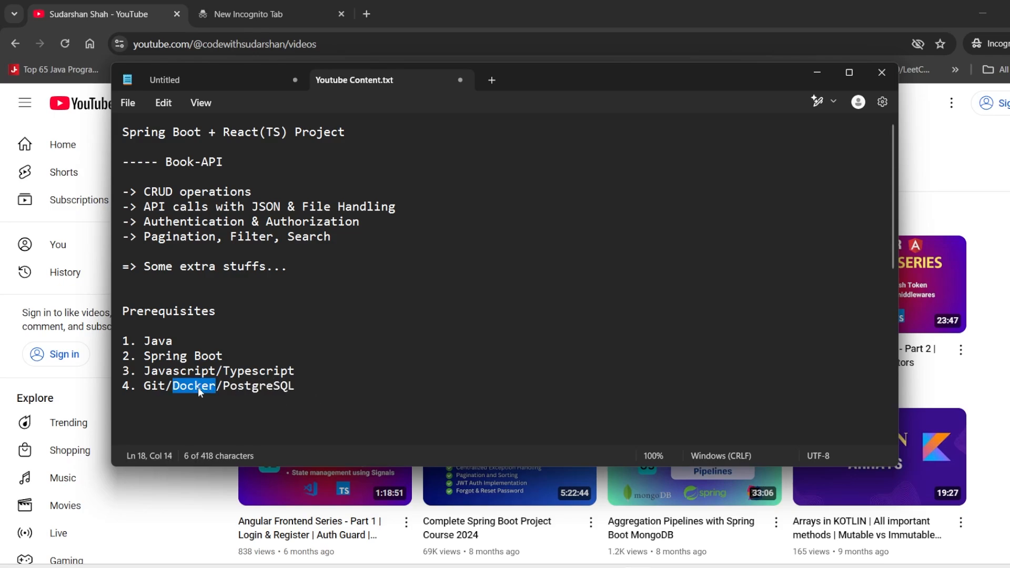
{"action": "left_click", "coordinate": [296, 387]}
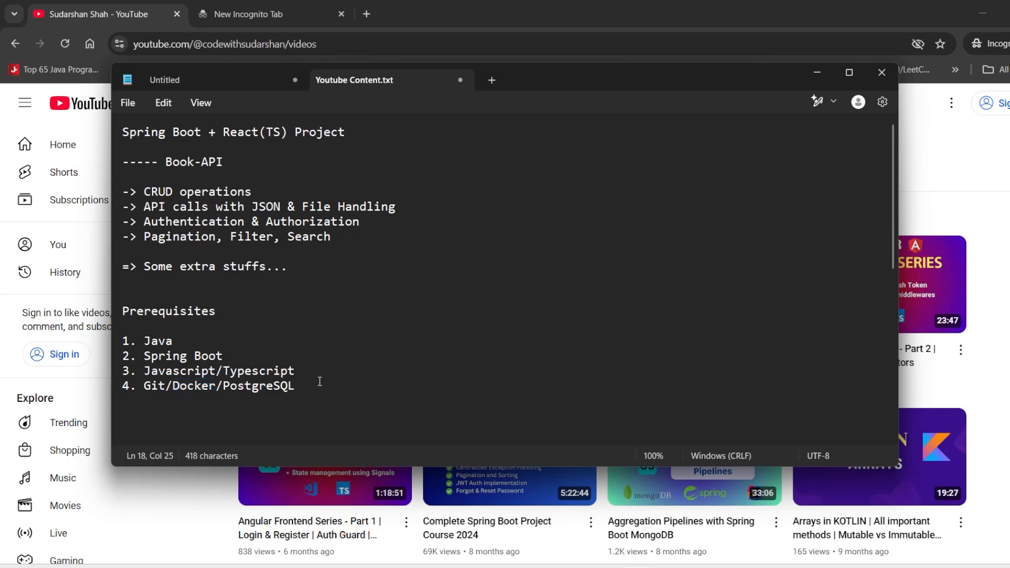
{"action": "mouse_move", "coordinate": [327, 381]}
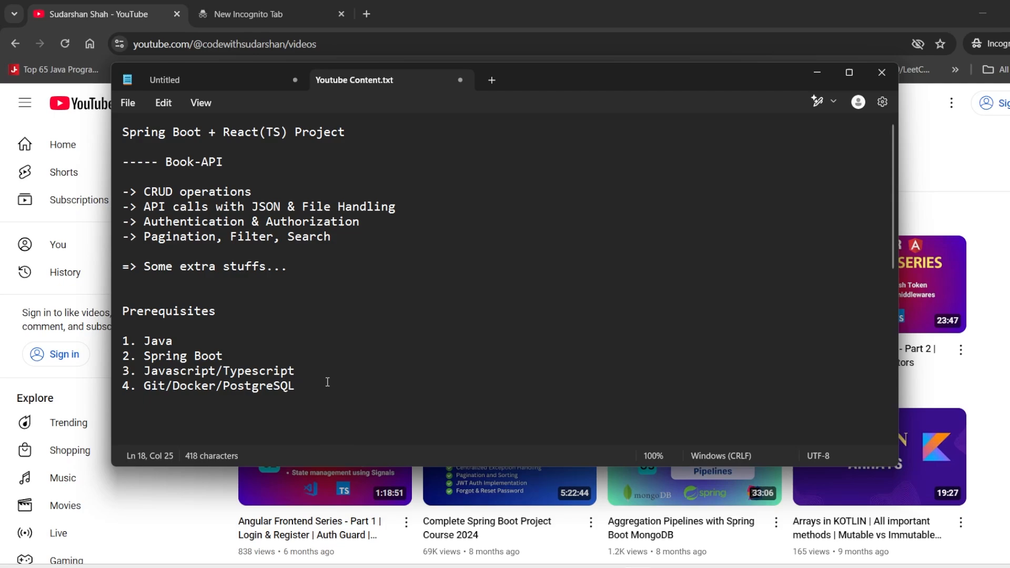
{"action": "double_click", "coordinate": [257, 385]}
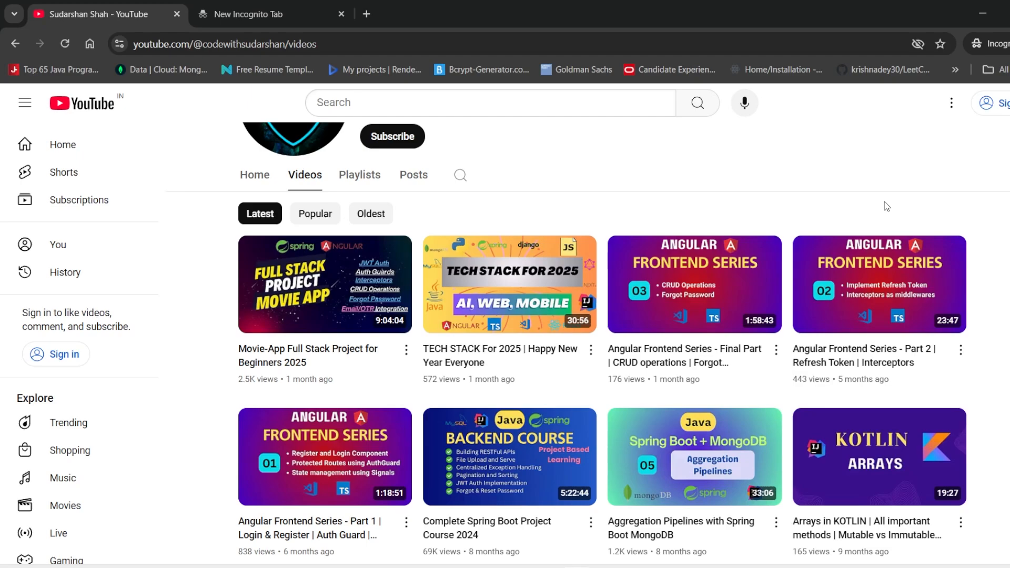
{"action": "mouse_move", "coordinate": [359, 174]}
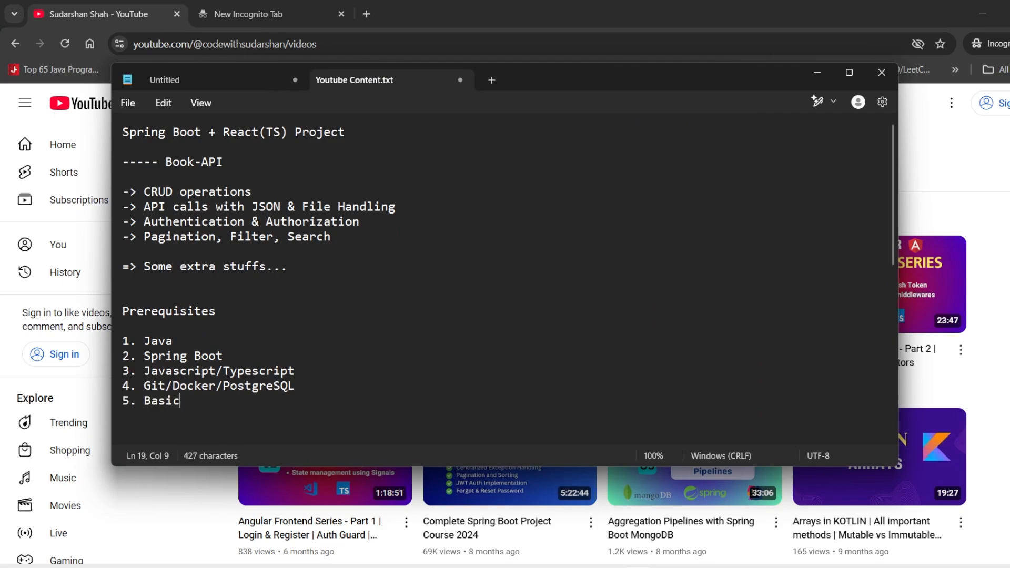
Step: Finish the fifth prerequisite as '5. Basics of React'
{"action": "type", "text": "s of React"}
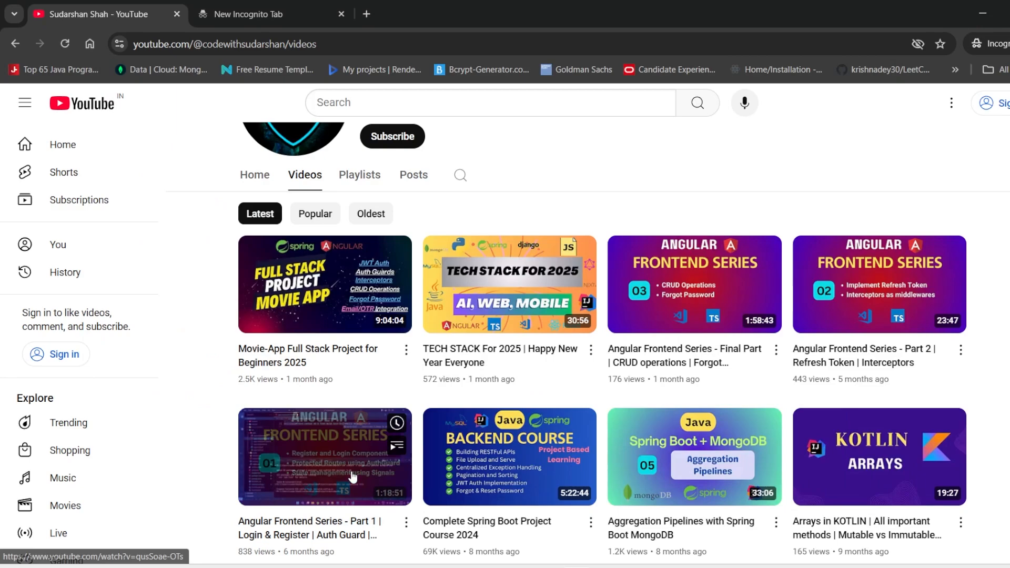
{"action": "mouse_move", "coordinate": [999, 357]}
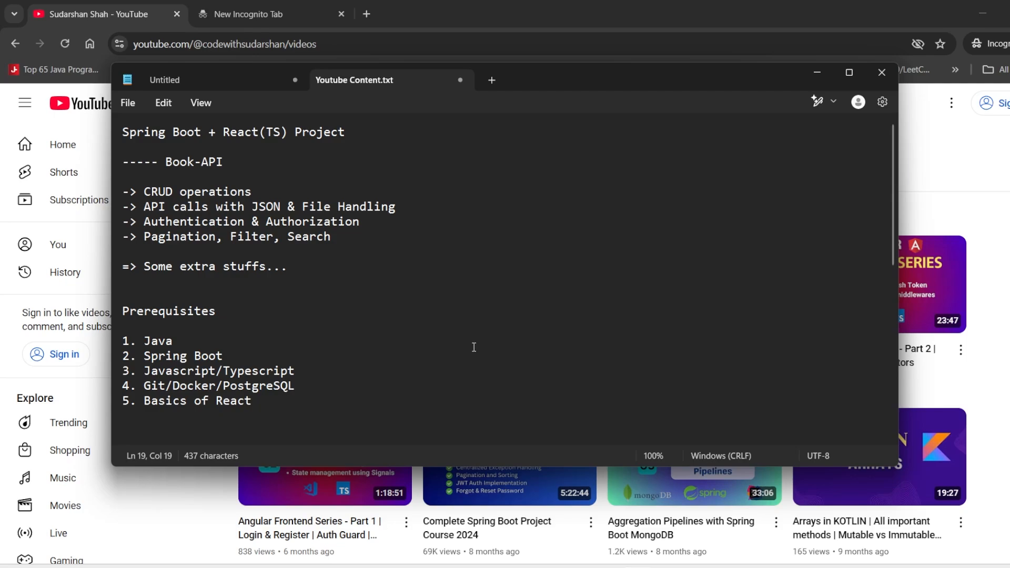
Step: Add 'Fullstack' so the title reads 'Spring Boot + React(TS) Fullstack Project', then return to the extra-stuffs line
{"action": "left_click", "coordinate": [447, 411]}
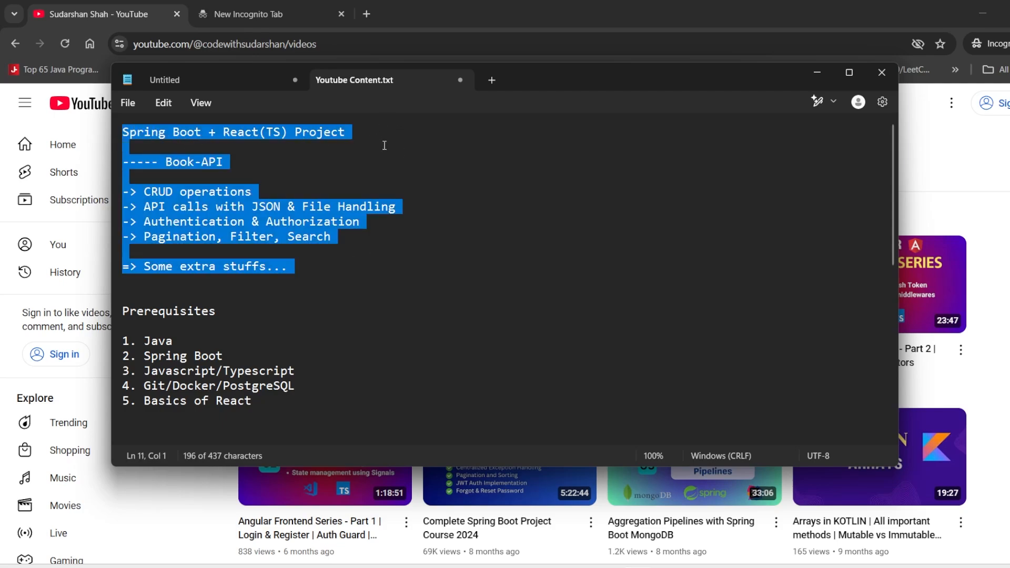
{"action": "mouse_move", "coordinate": [306, 150]}
{"action": "type", "text": "Fullstack "}
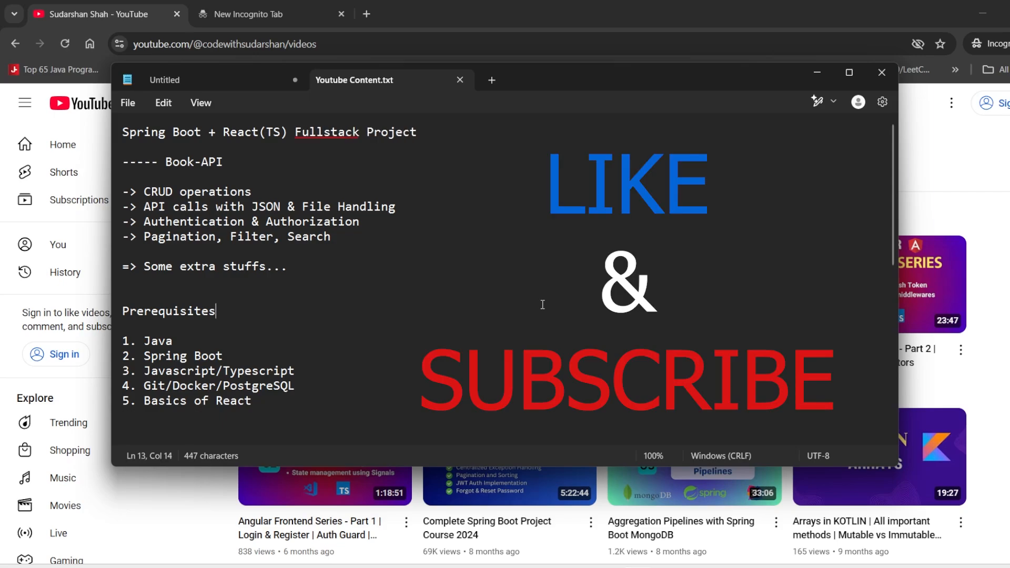
{"action": "mouse_move", "coordinate": [463, 340]}
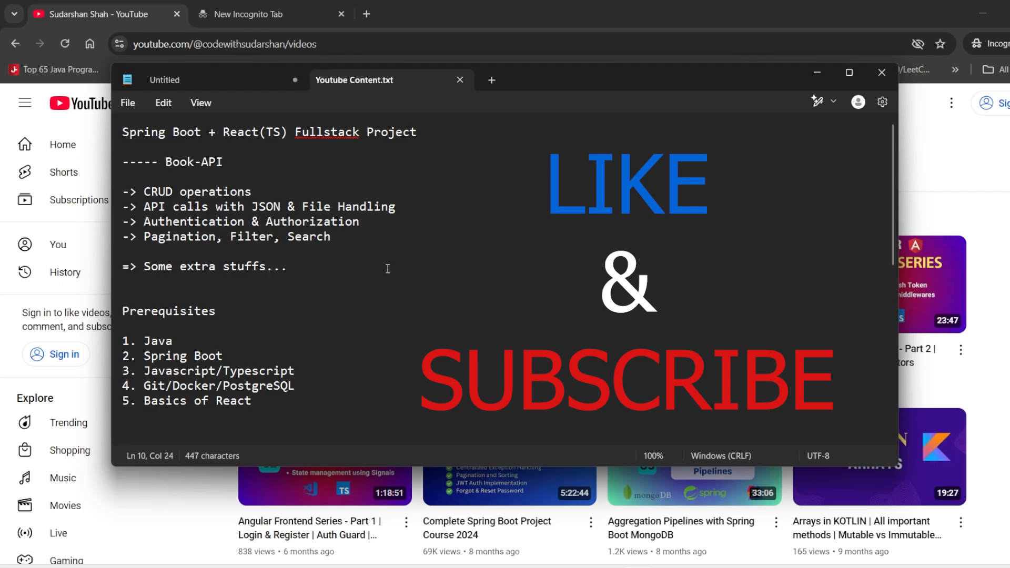
{"action": "left_click", "coordinate": [289, 266]}
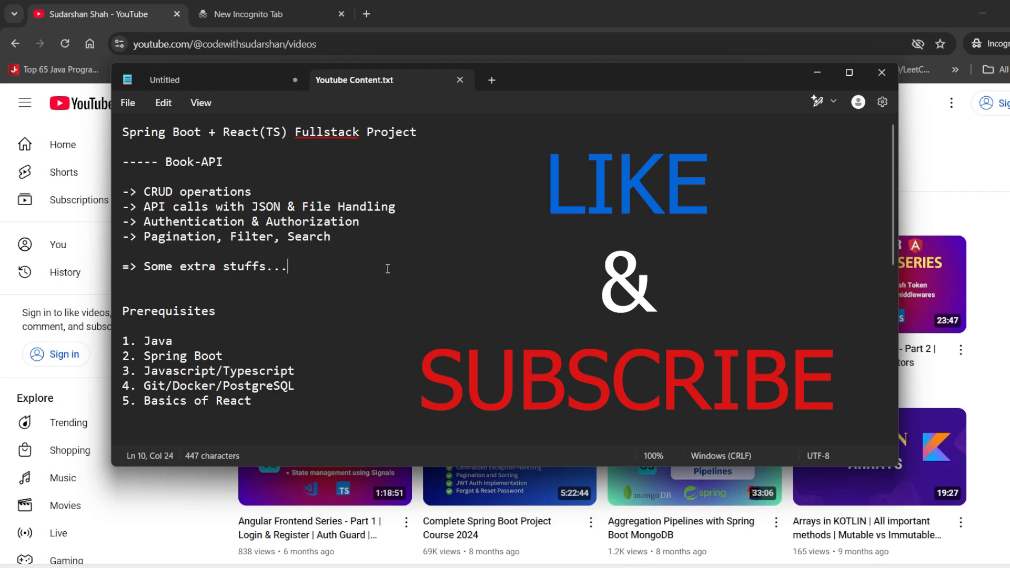